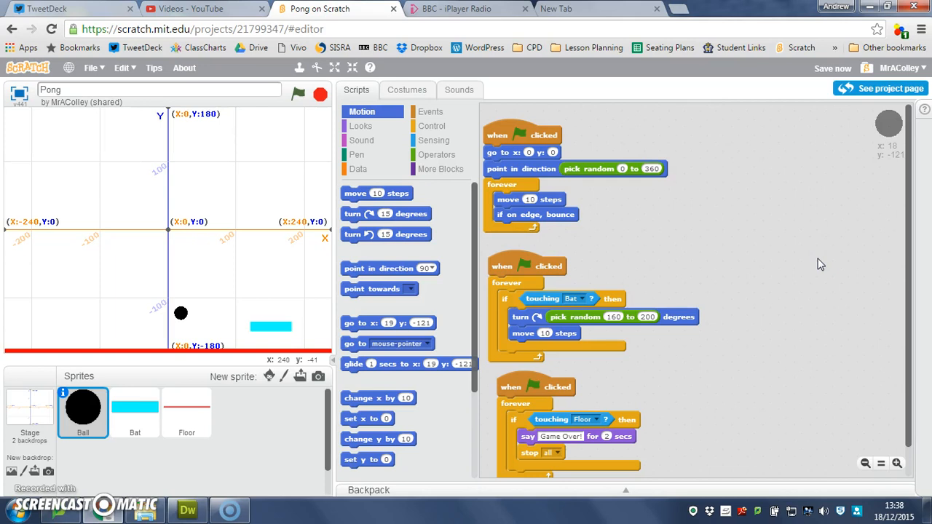
{"action": "mouse_move", "coordinate": [218, 188]}
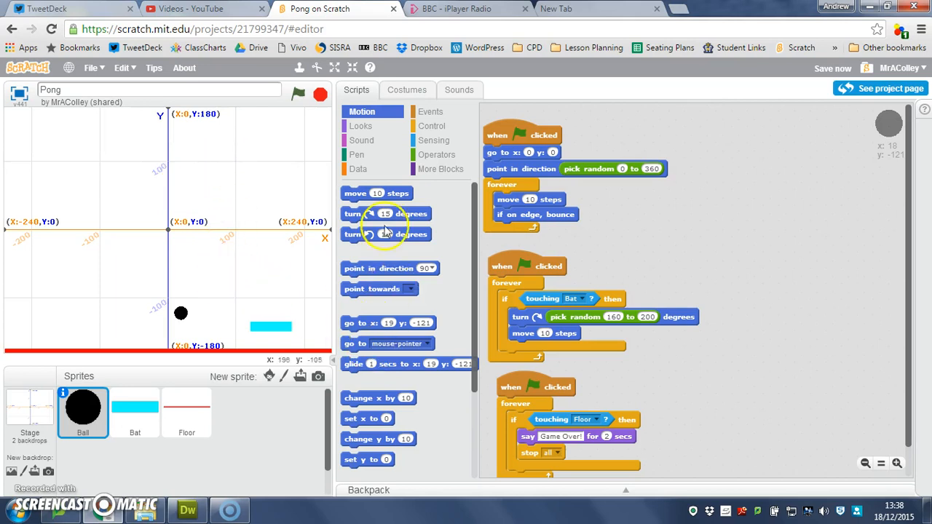
{"action": "mouse_move", "coordinate": [227, 417]}
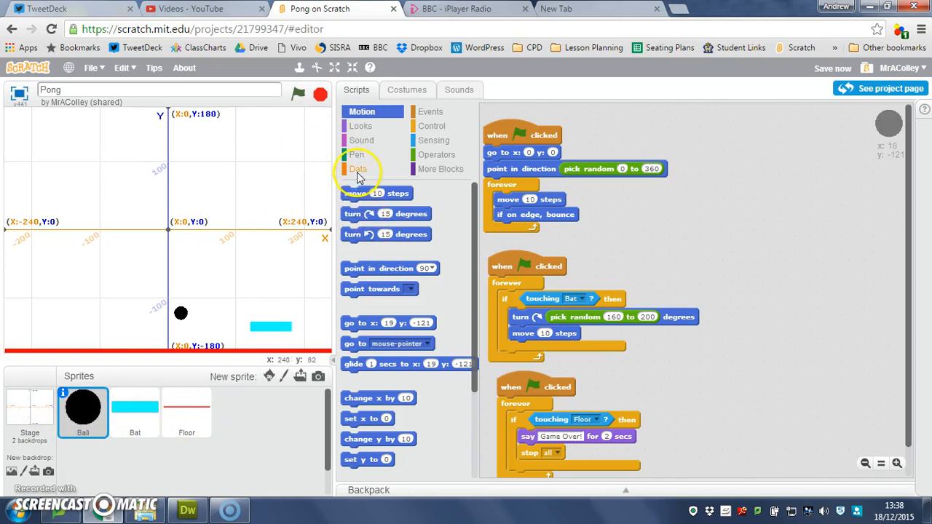
Step: Create a global variable named Score from the Data palette, for all sprites
{"action": "left_click", "coordinate": [358, 169]}
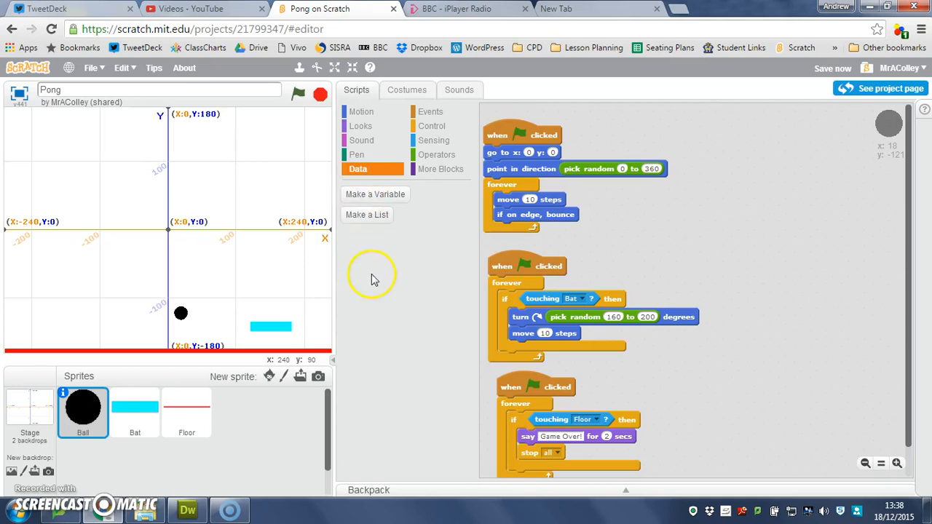
{"action": "left_click", "coordinate": [376, 193]}
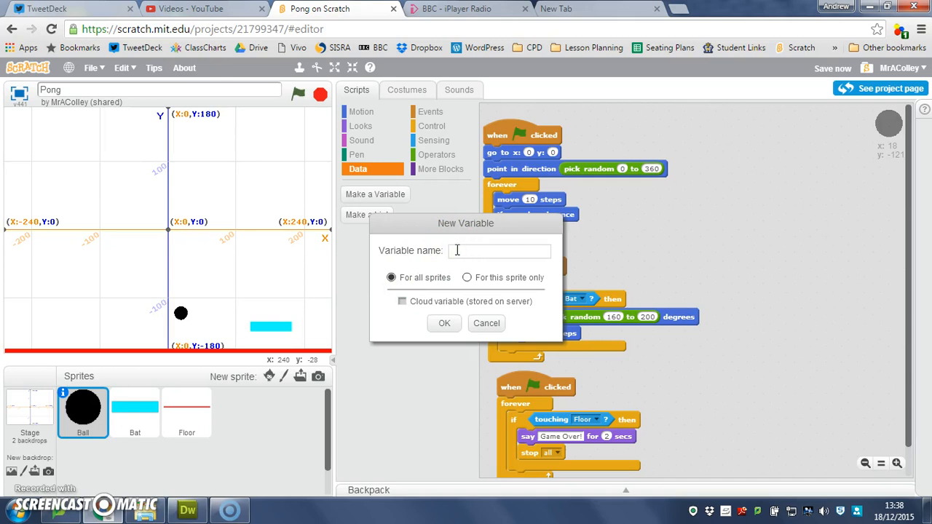
{"action": "type", "text": "S"}
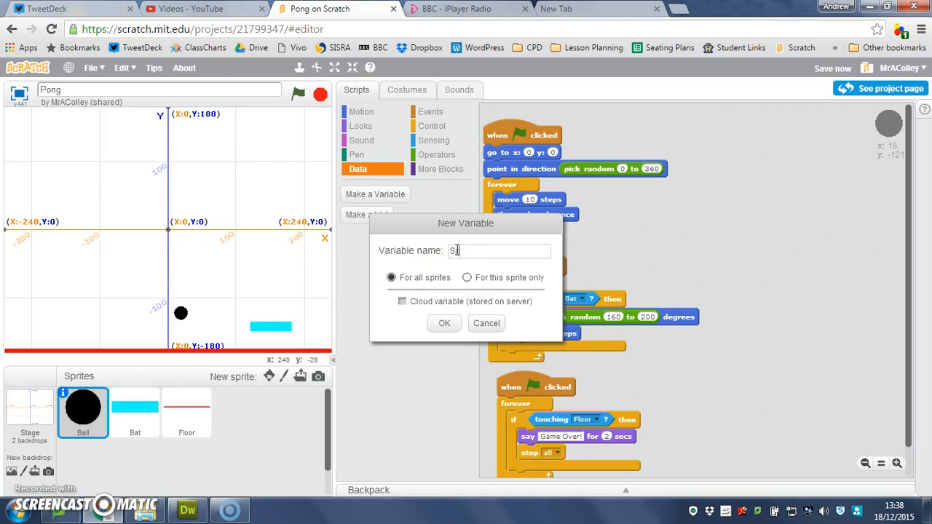
{"action": "type", "text": "Score"}
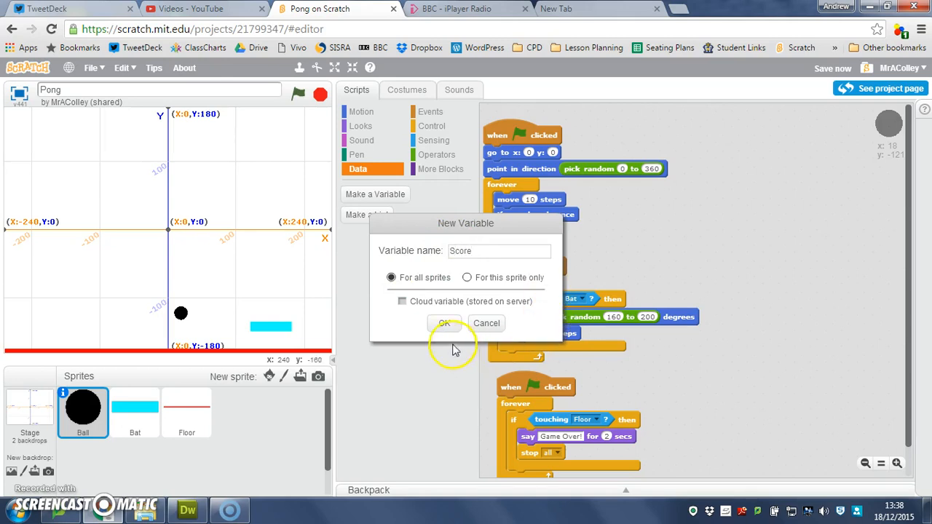
{"action": "left_click", "coordinate": [443, 323]}
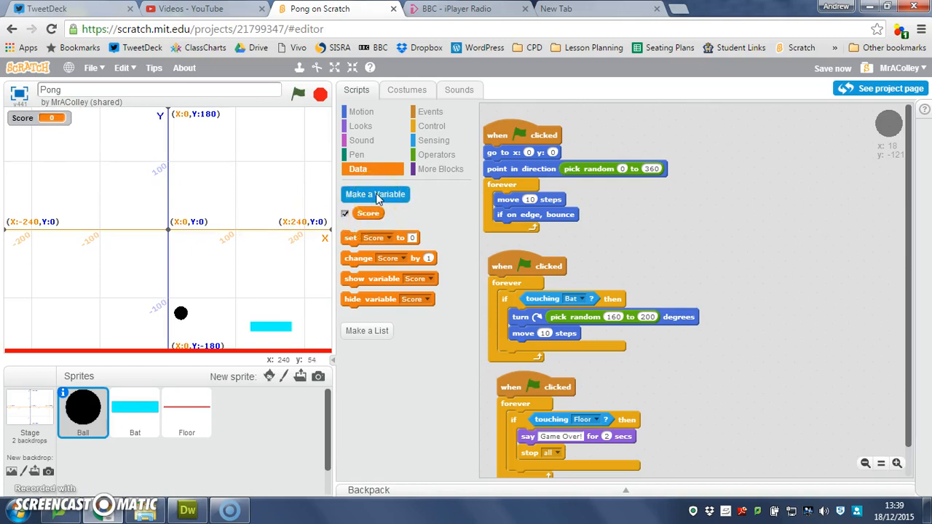
Step: Create a second global variable named Speed for all sprites
{"action": "left_click", "coordinate": [374, 195]}
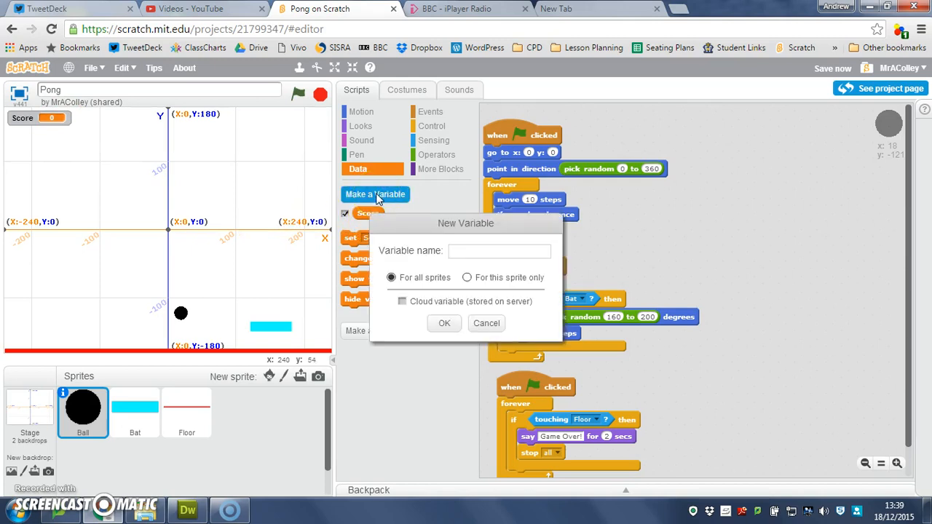
{"action": "type", "text": "Speed"}
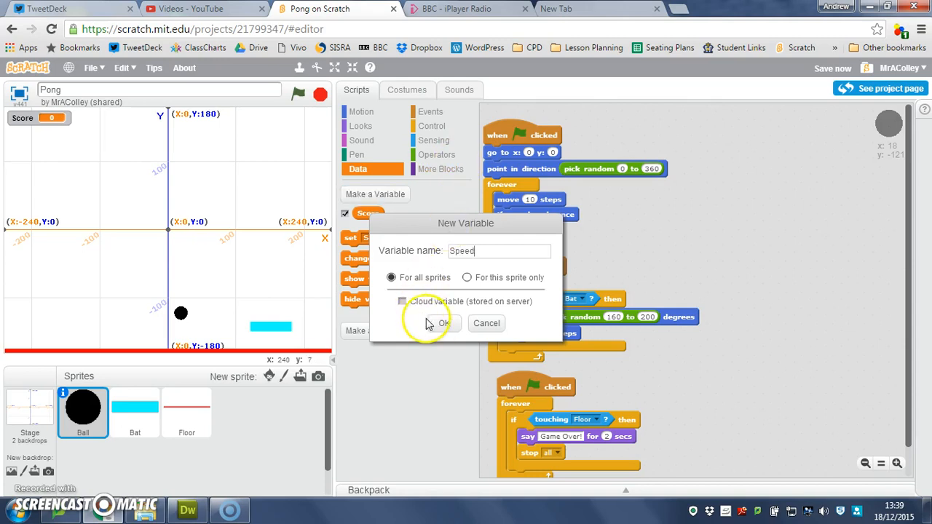
{"action": "left_click", "coordinate": [441, 323]}
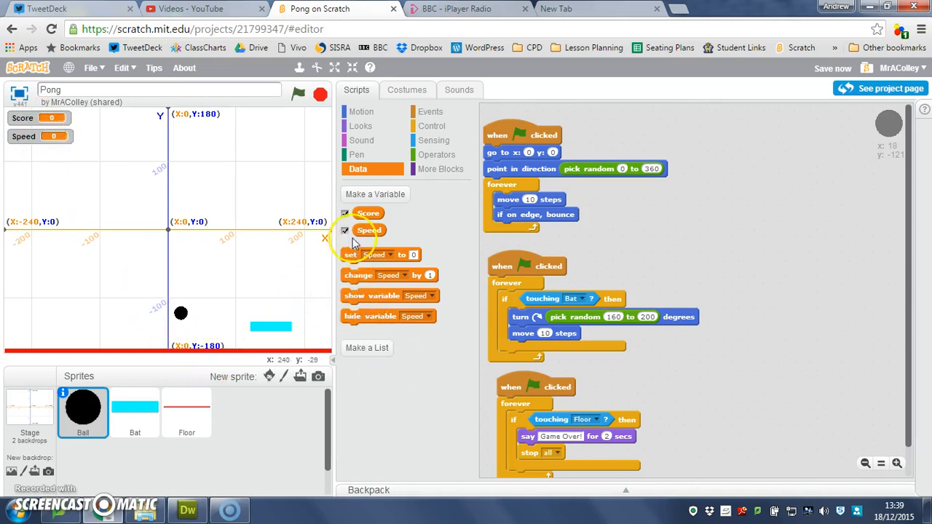
{"action": "left_click", "coordinate": [345, 230]}
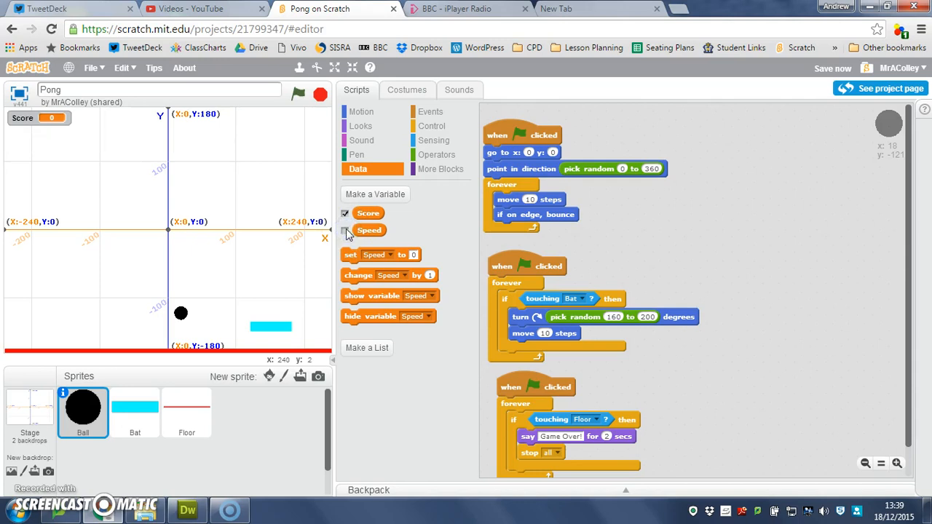
{"action": "left_click", "coordinate": [346, 230]}
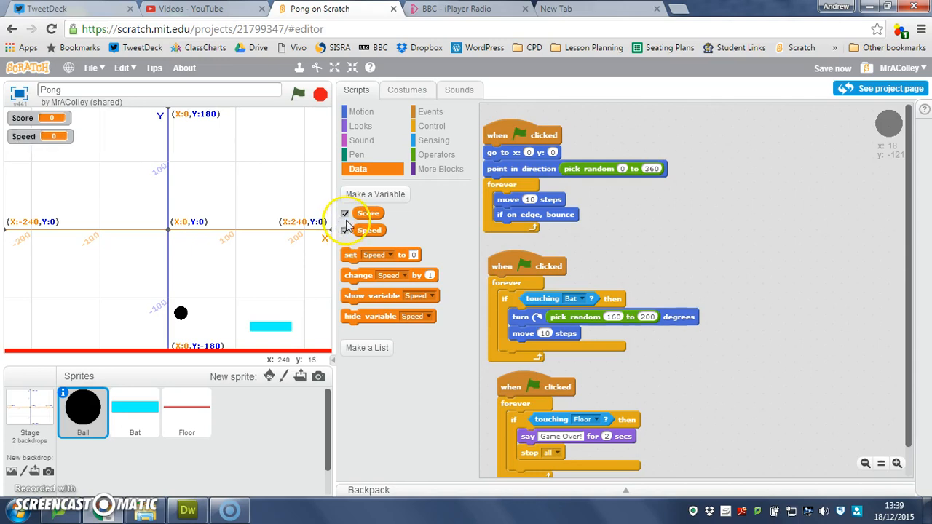